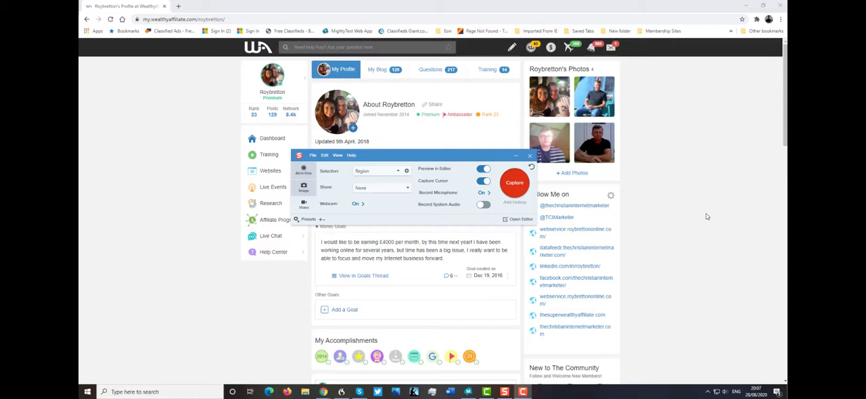
{"action": "mouse_move", "coordinate": [644, 206]}
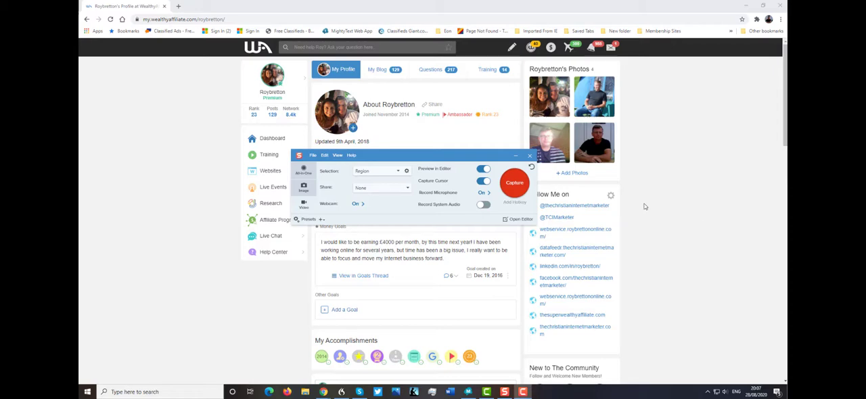
{"action": "mouse_move", "coordinate": [651, 208]}
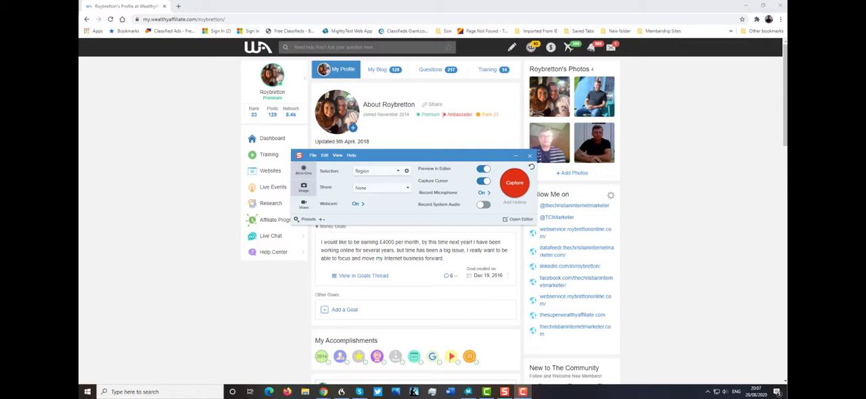
{"action": "mouse_move", "coordinate": [587, 215]}
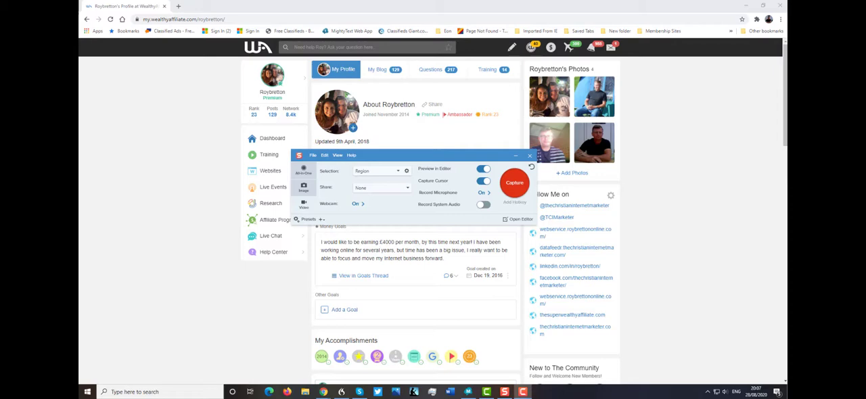
{"action": "mouse_move", "coordinate": [655, 241]}
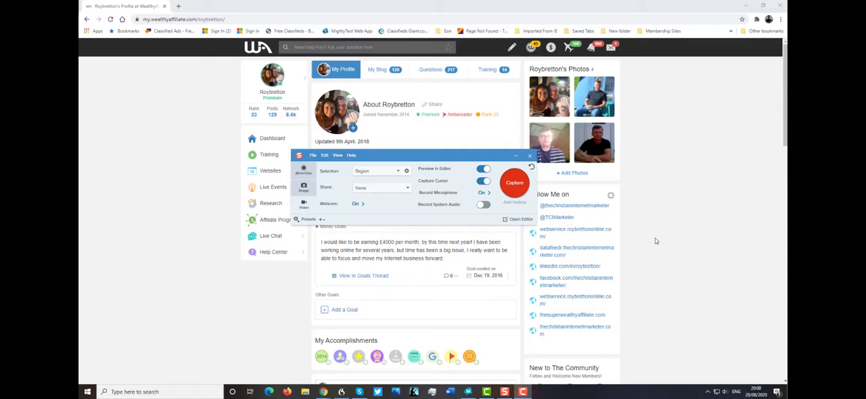
{"action": "mouse_move", "coordinate": [529, 197]}
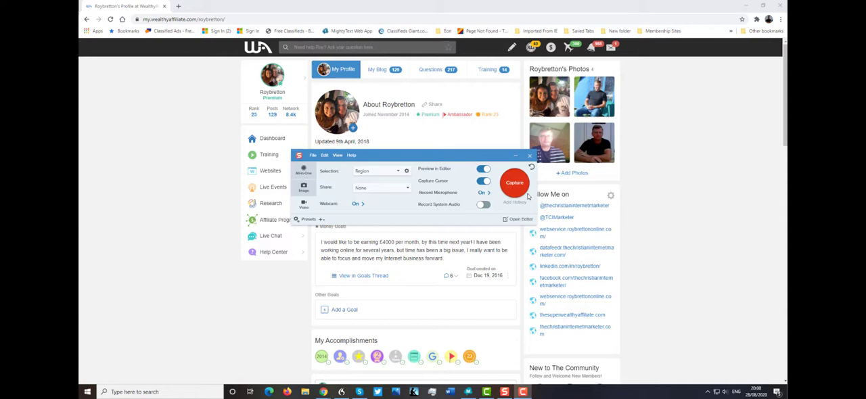
{"action": "mouse_move", "coordinate": [657, 193]}
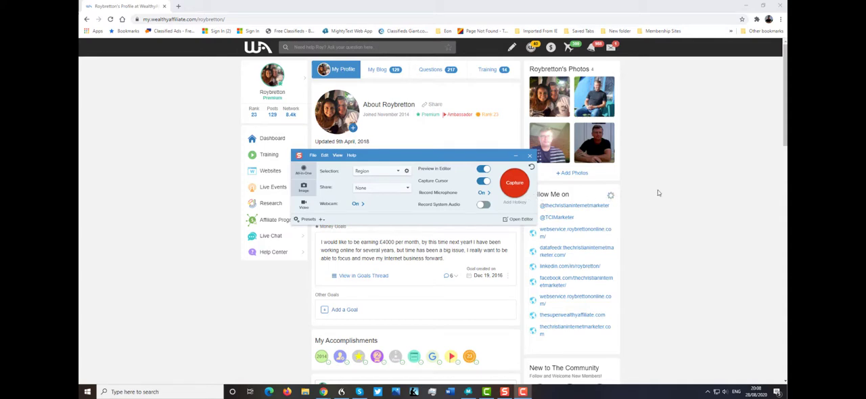
{"action": "mouse_move", "coordinate": [691, 193]}
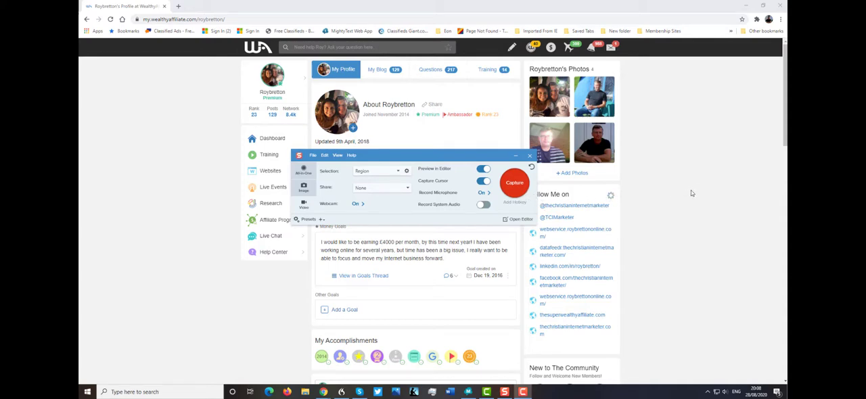
{"action": "mouse_move", "coordinate": [699, 190]}
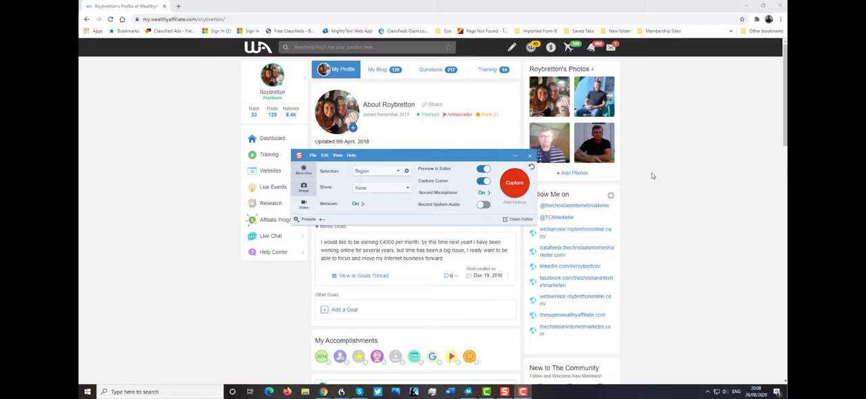
{"action": "mouse_move", "coordinate": [656, 180]}
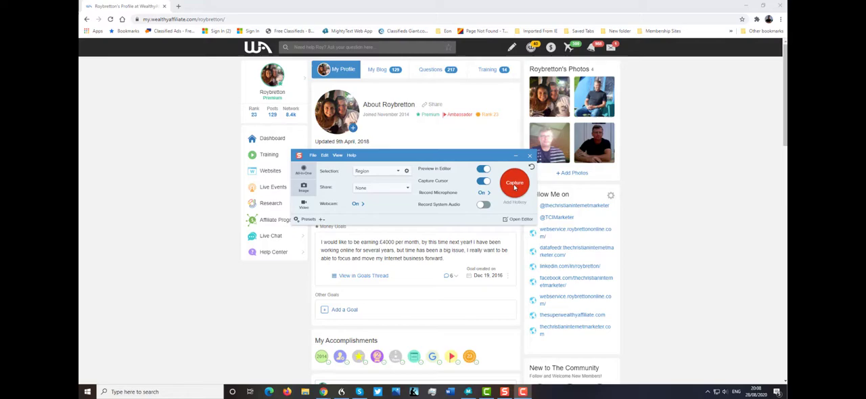
- Start a full-screen video capture and show the profile page instead of the webcam
{"action": "left_click", "coordinate": [514, 183]}
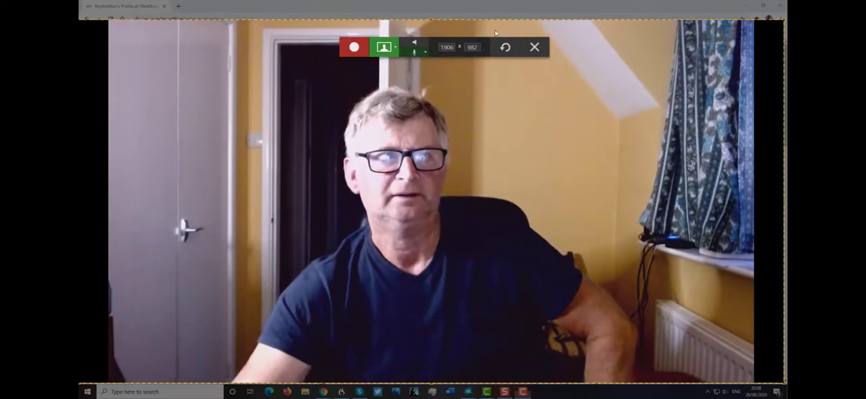
{"action": "mouse_move", "coordinate": [383, 47]}
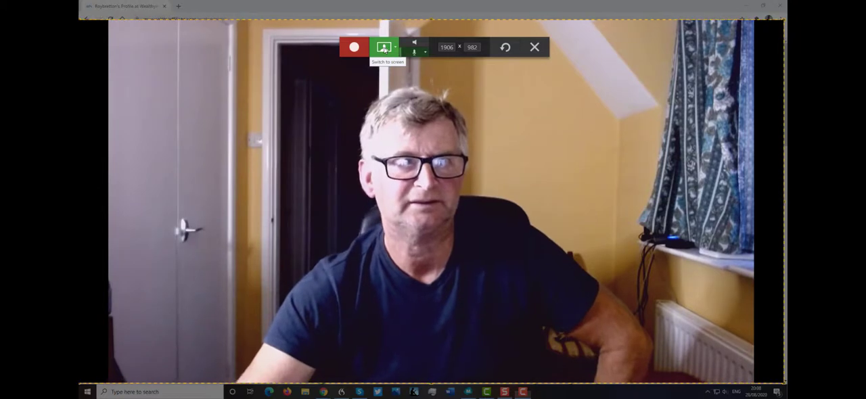
{"action": "left_click", "coordinate": [384, 47]}
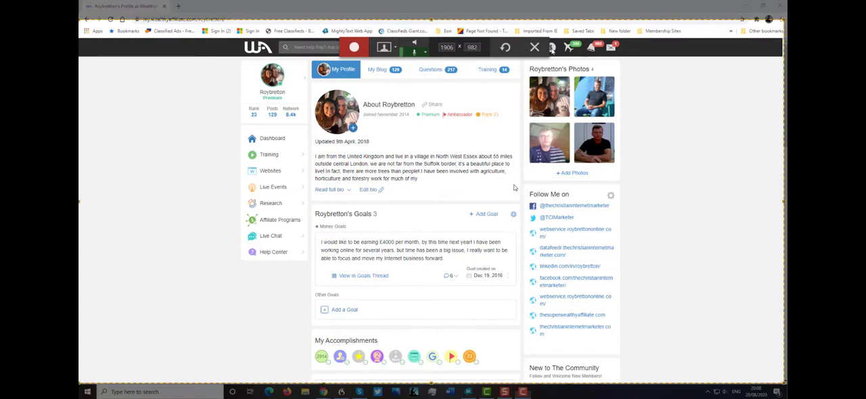
{"action": "mouse_move", "coordinate": [534, 47]}
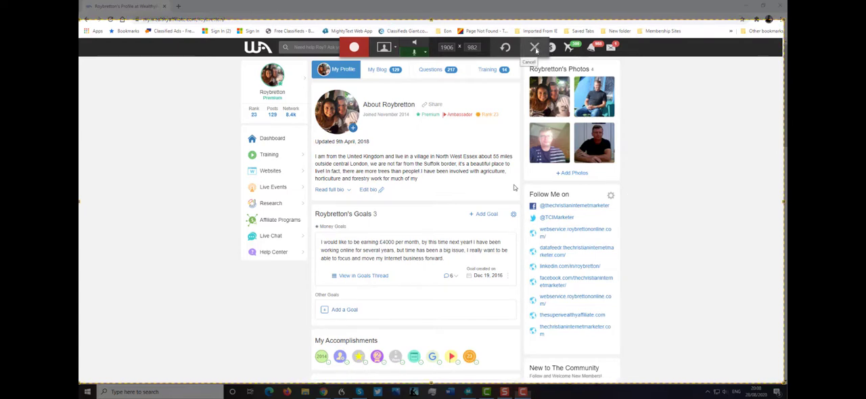
- Cancel the full-screen recording and start a new capture to select a region
{"action": "left_click", "coordinate": [535, 47]}
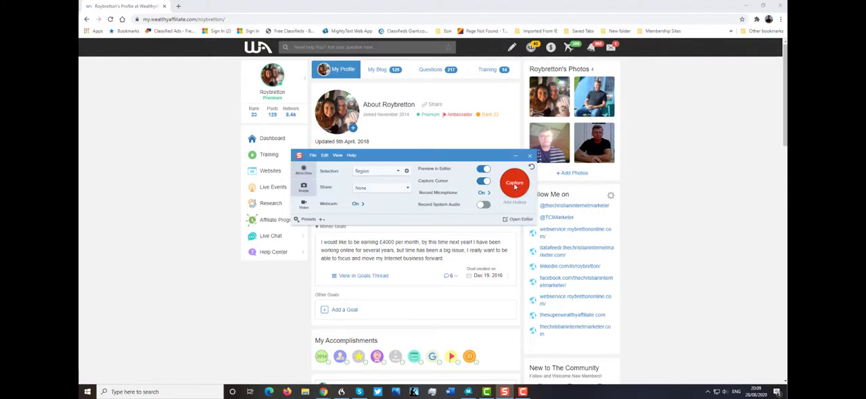
{"action": "left_click", "coordinate": [514, 183]}
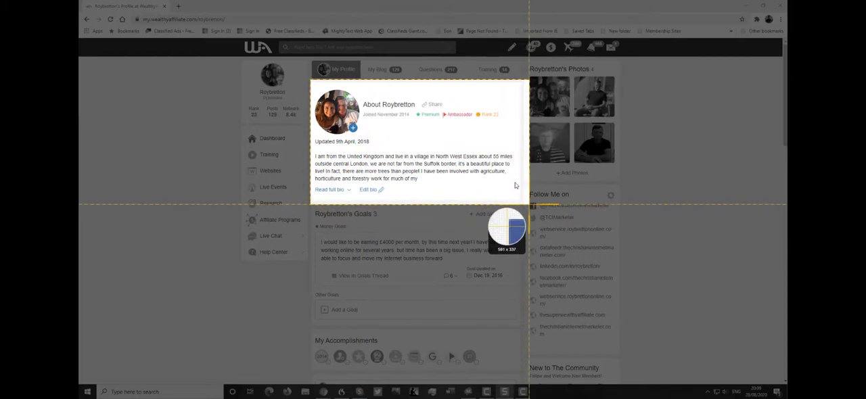
- Set the 592×338 About-section region, then toggle the preview to webcam and back to screen
{"action": "left_click", "coordinate": [330, 220]}
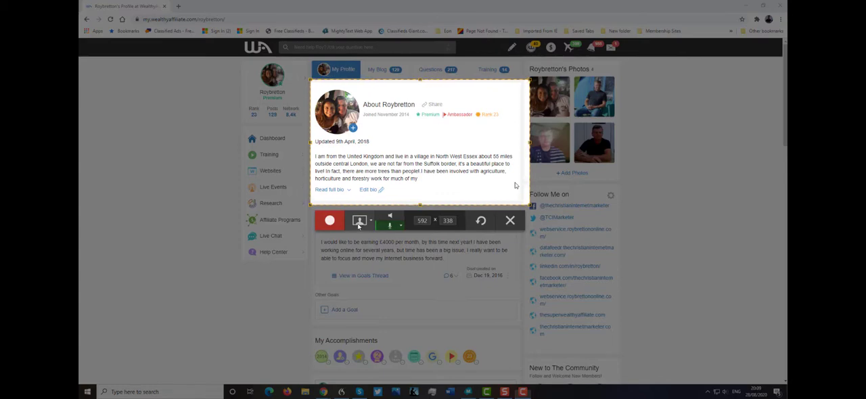
{"action": "left_click", "coordinate": [360, 220]}
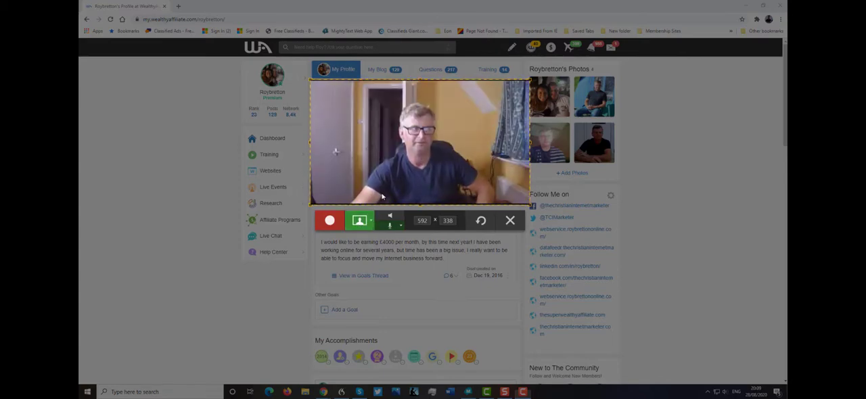
{"action": "mouse_move", "coordinate": [360, 220]}
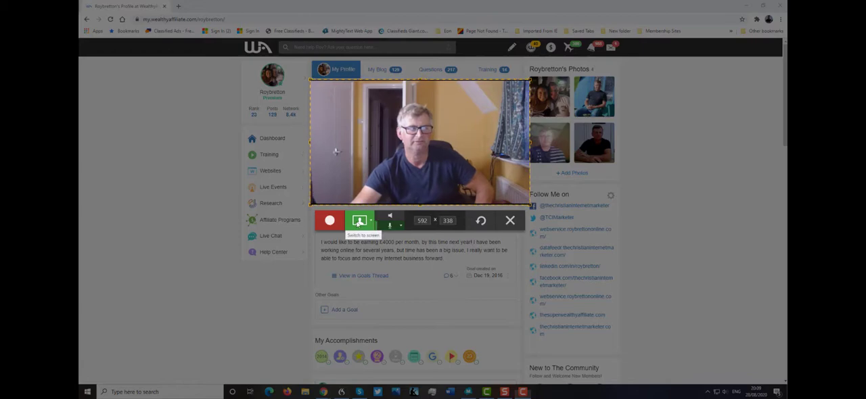
{"action": "left_click", "coordinate": [361, 220]}
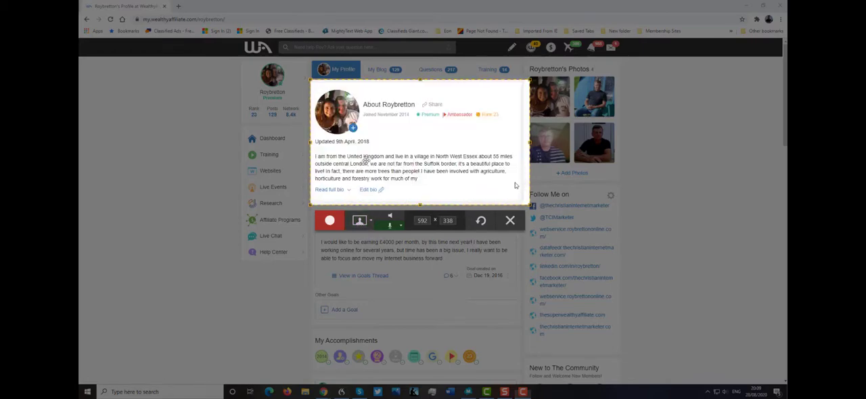
{"action": "mouse_move", "coordinate": [425, 127]}
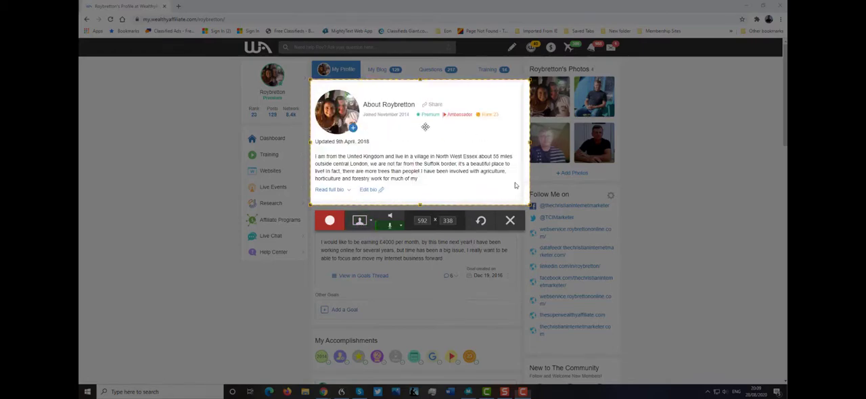
{"action": "mouse_move", "coordinate": [487, 148]}
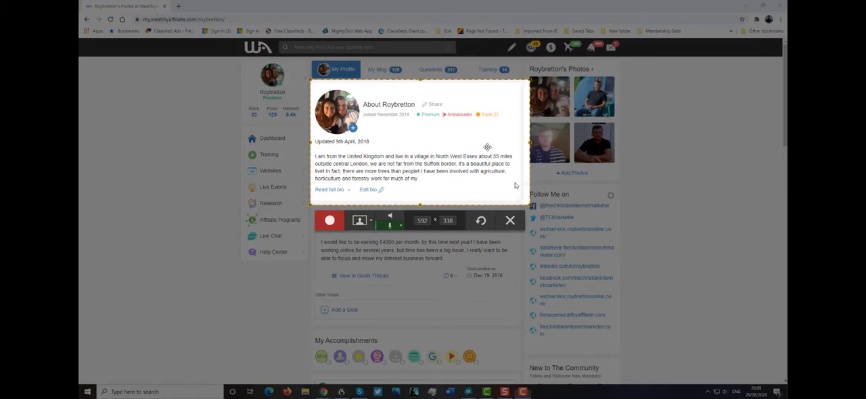
{"action": "mouse_move", "coordinate": [670, 148]}
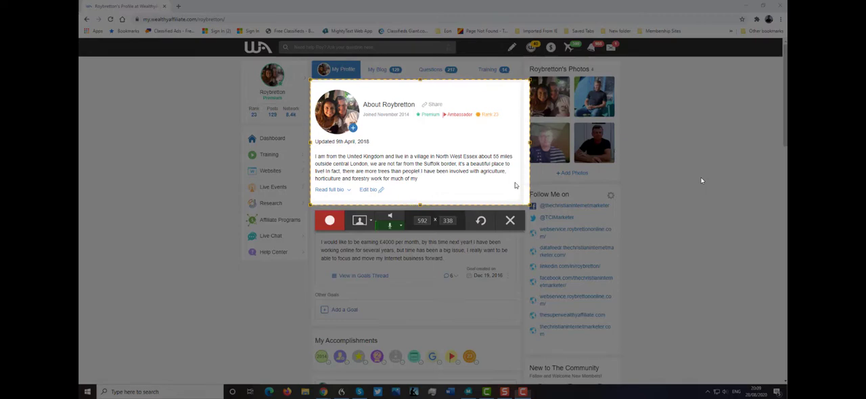
{"action": "mouse_move", "coordinate": [701, 177]}
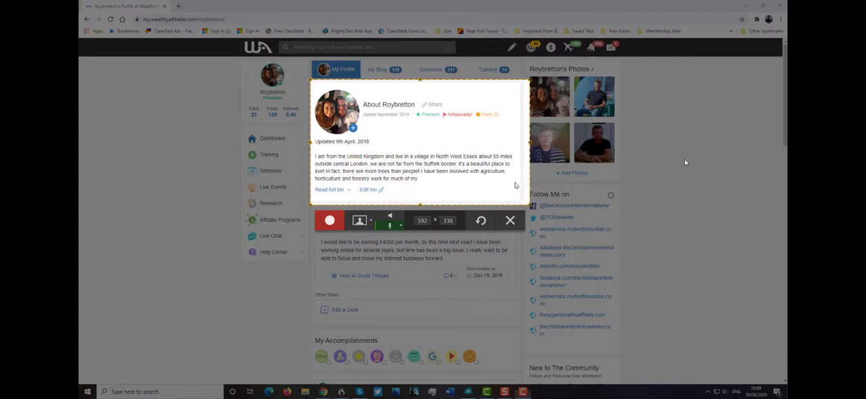
{"action": "mouse_move", "coordinate": [696, 159]}
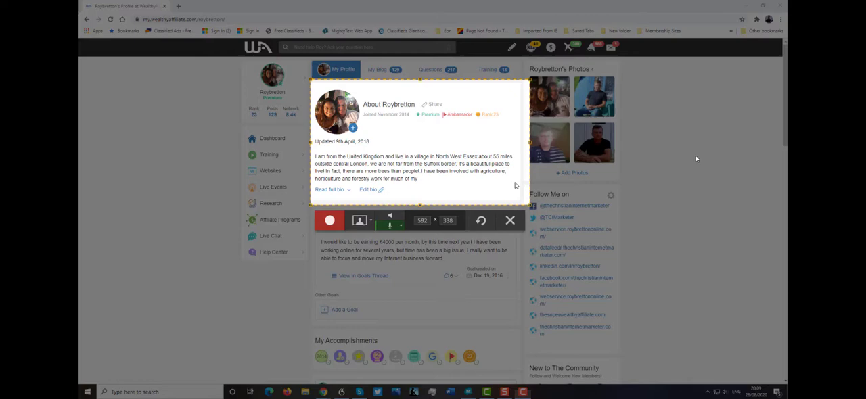
{"action": "mouse_move", "coordinate": [710, 161]}
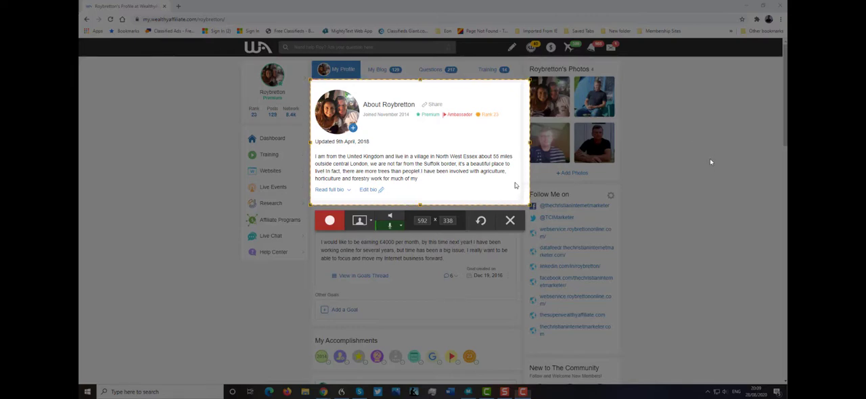
{"action": "mouse_move", "coordinate": [618, 167]}
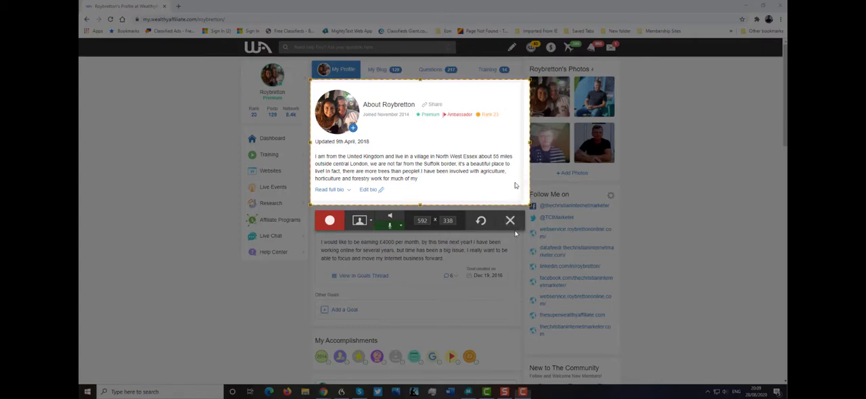
{"action": "mouse_move", "coordinate": [547, 200]}
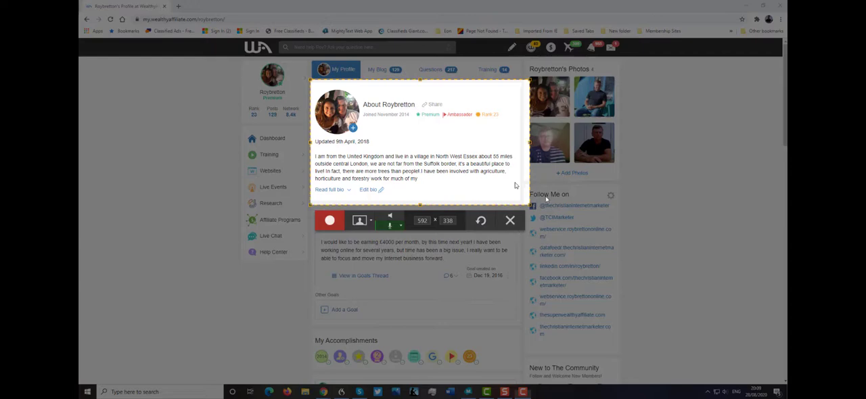